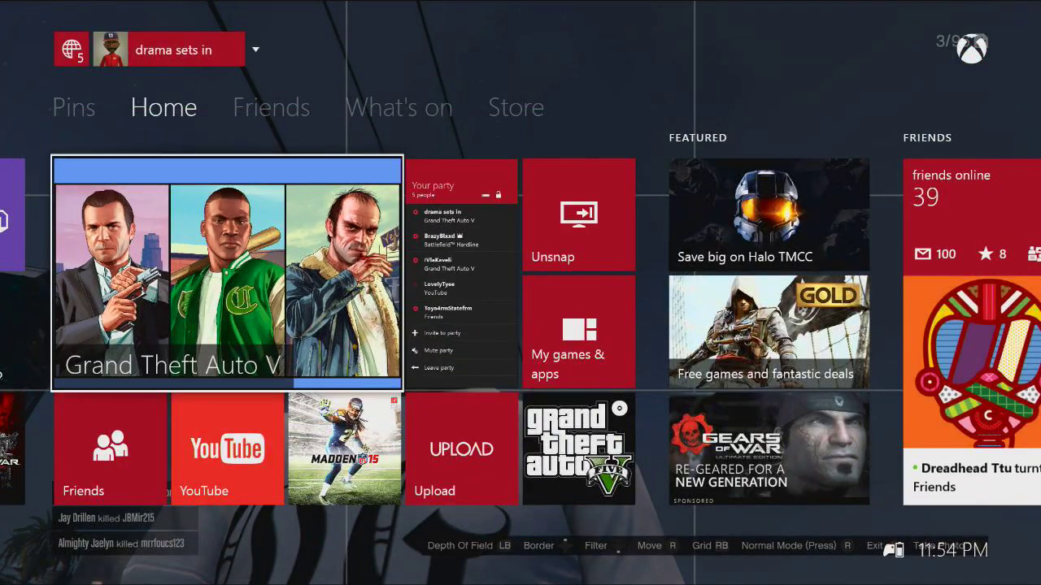
Quit Grand Theft Auto V from its tile's options menu on the Home screen
click(228, 281)
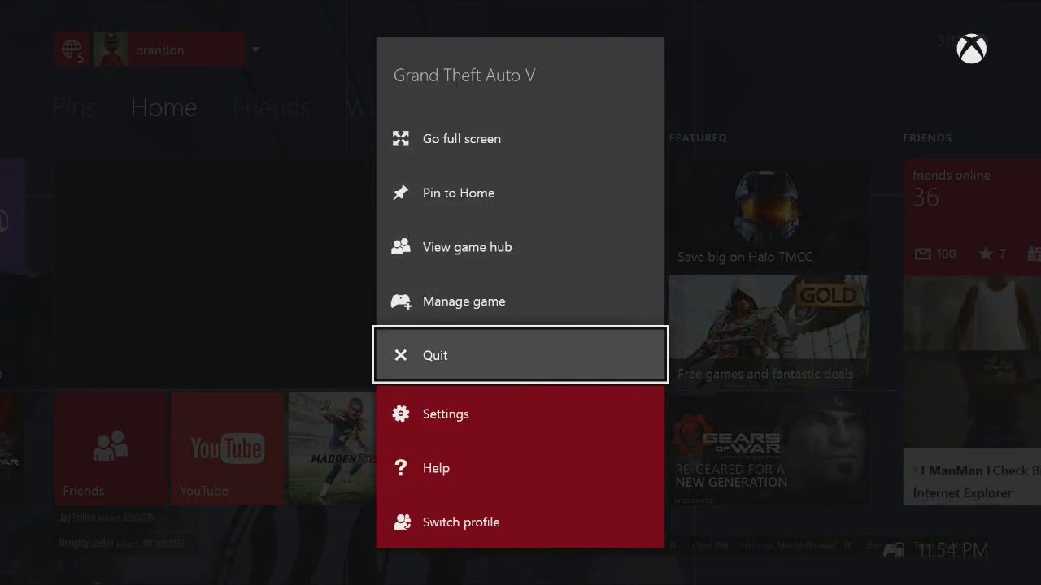
click(436, 355)
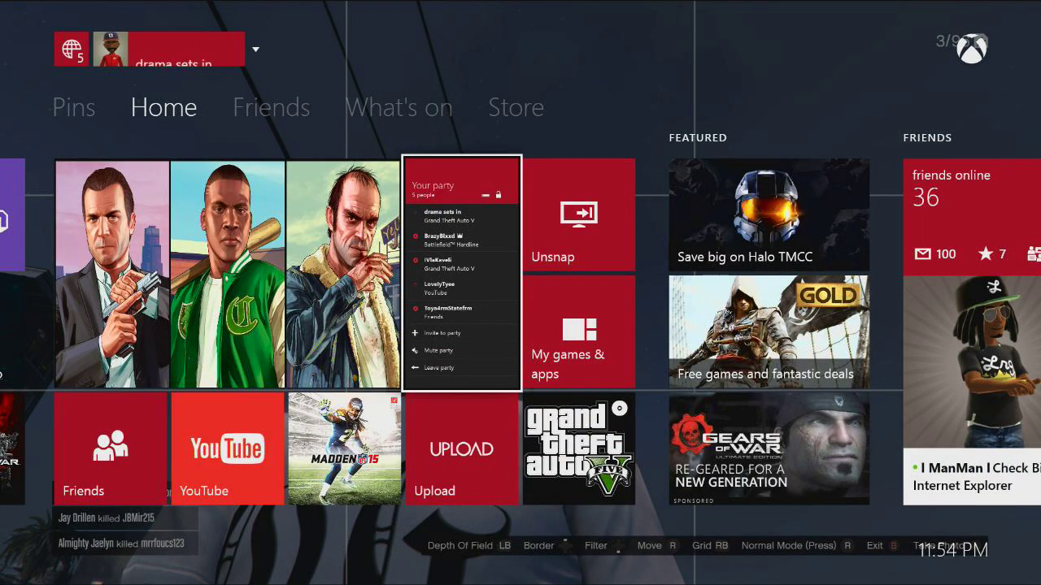